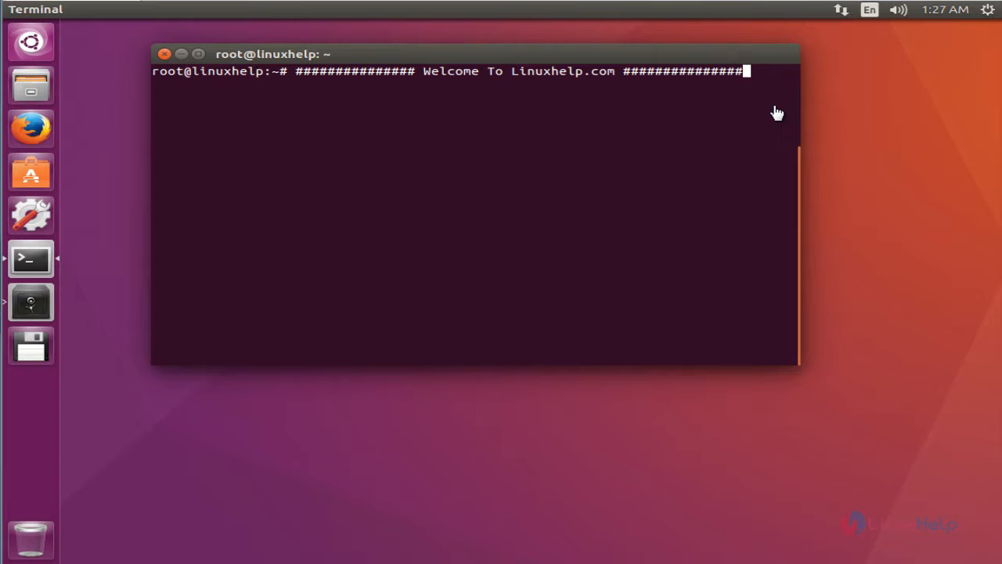
Add the dhor/myway PPA with add-apt-repository ppa:dhor/myway at the root prompt
type("add-apt-repository ppa:dhor/myway")
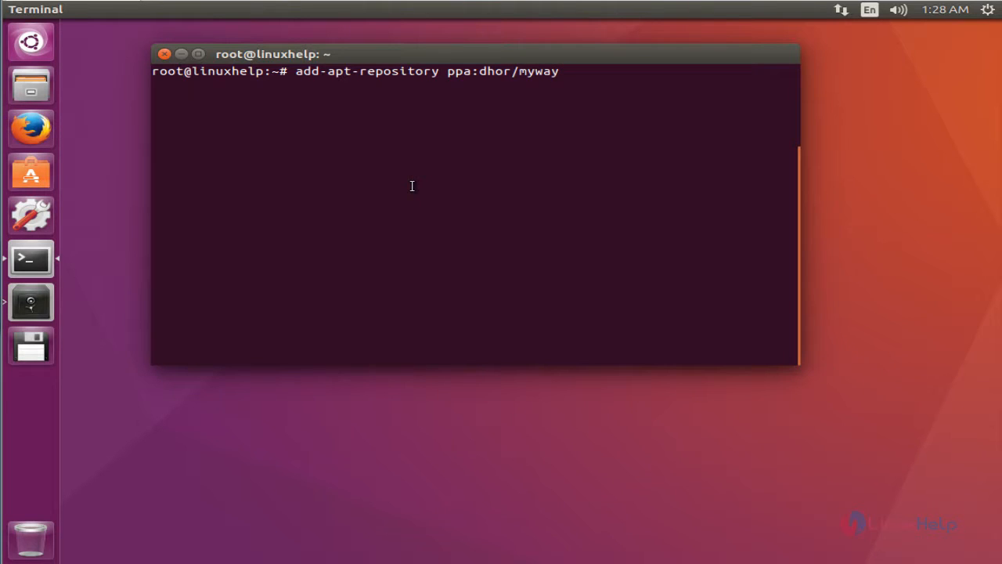
mouse_move(385, 180)
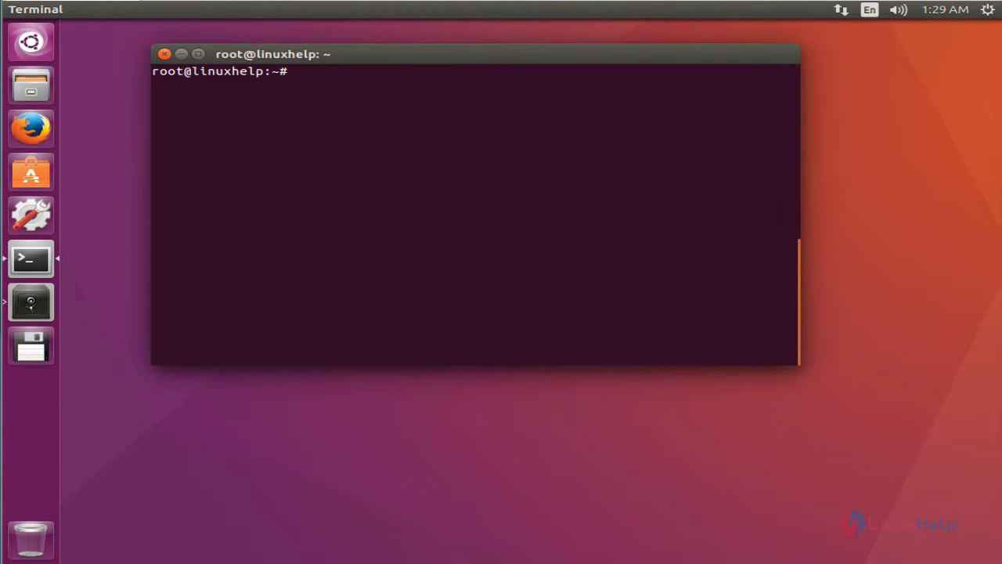
Refresh package lists with apt-get update, then enter apt-get install xnconvert
type("apt-ge")
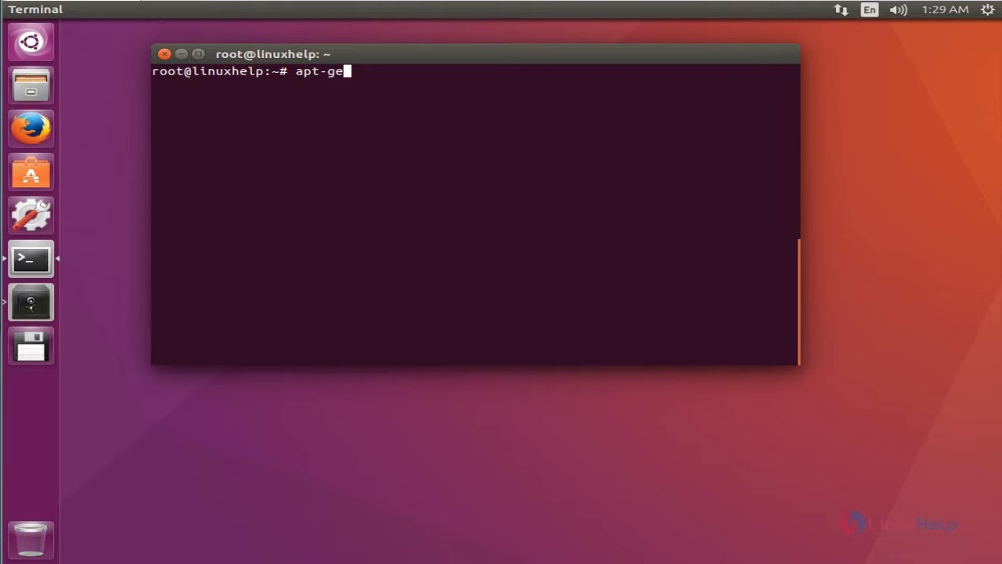
type("t update")
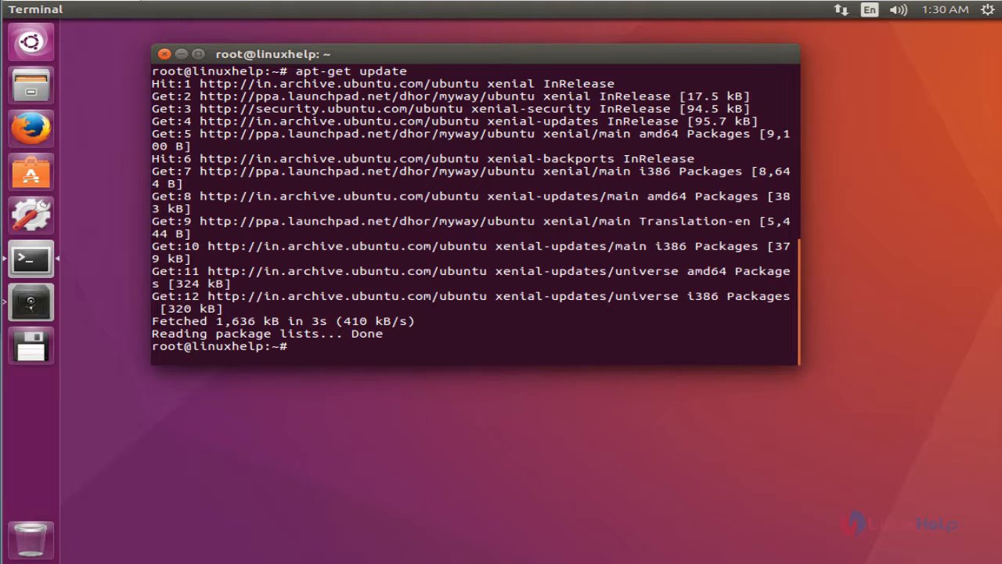
type("apt-get install xnconvert")
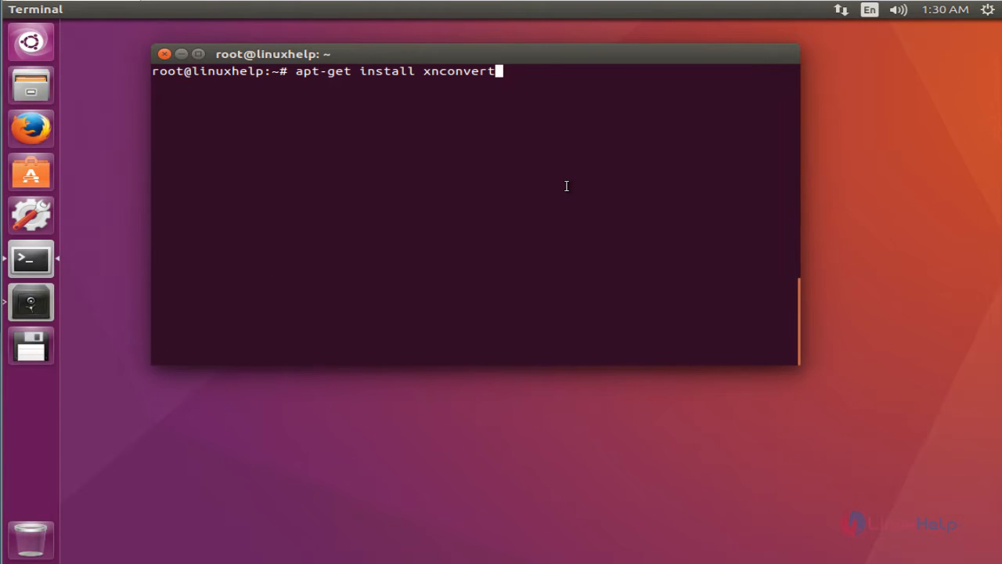
mouse_move(382, 135)
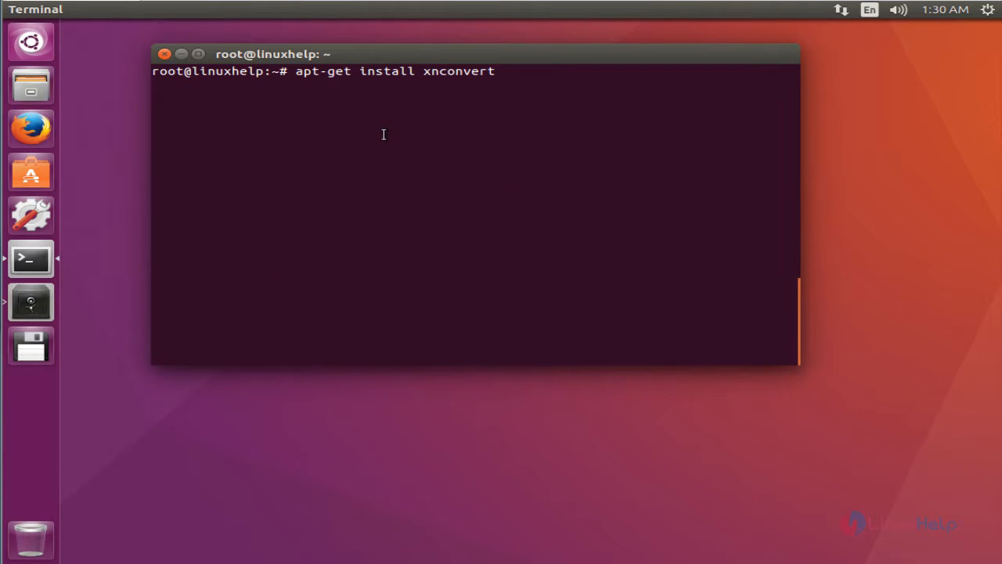
mouse_move(504, 110)
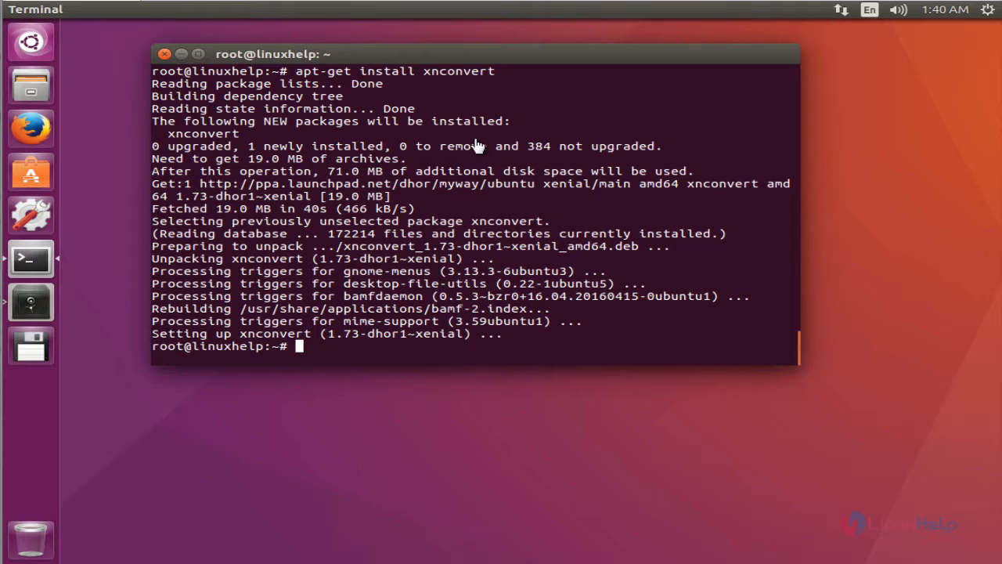
mouse_move(336, 147)
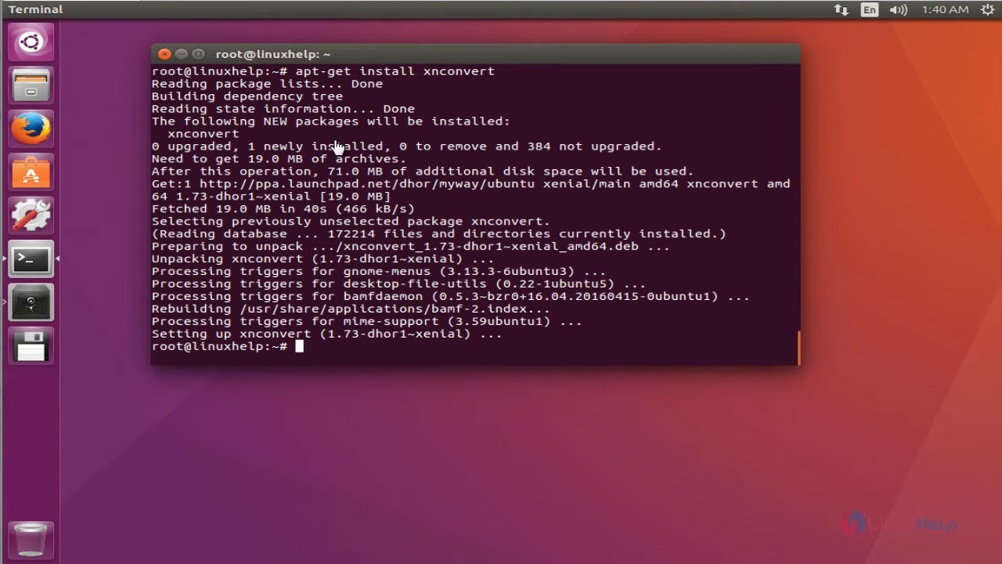
Enter the xnconvert launch command at a fresh prompt after installation
type("xnconvert")
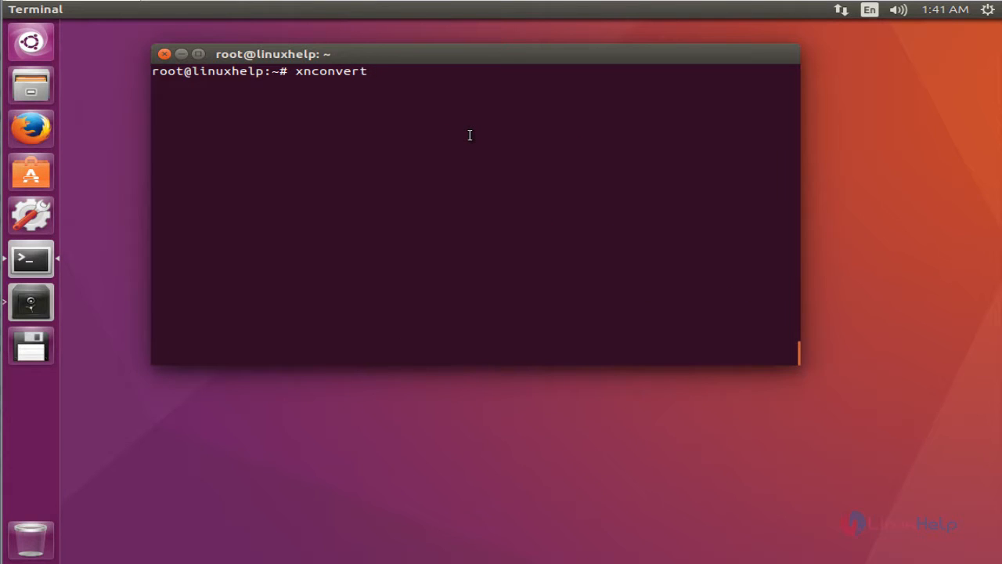
Launch XnConvert and reposition its window on the desktop
key("Return")
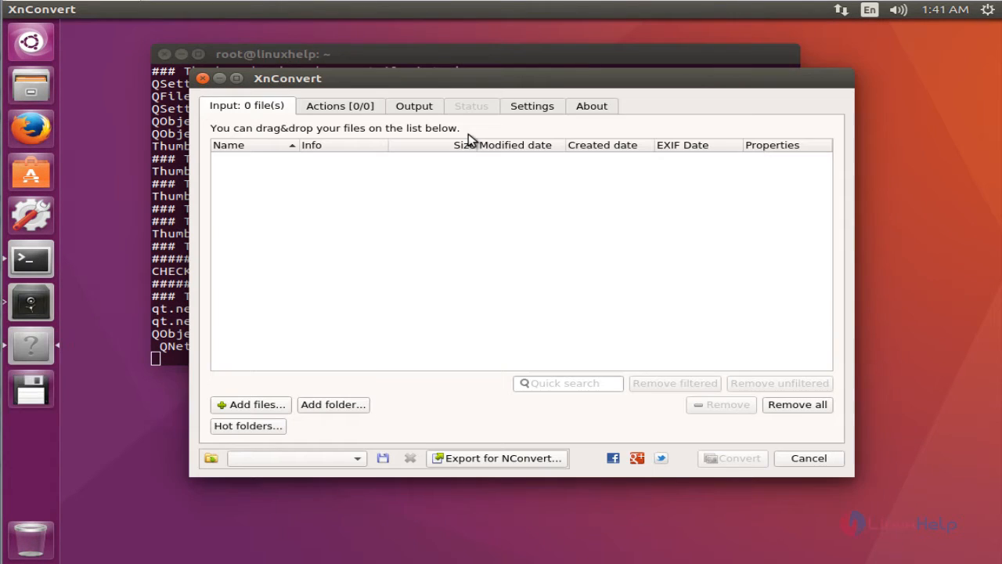
left_click_drag(288, 78, 252, 30)
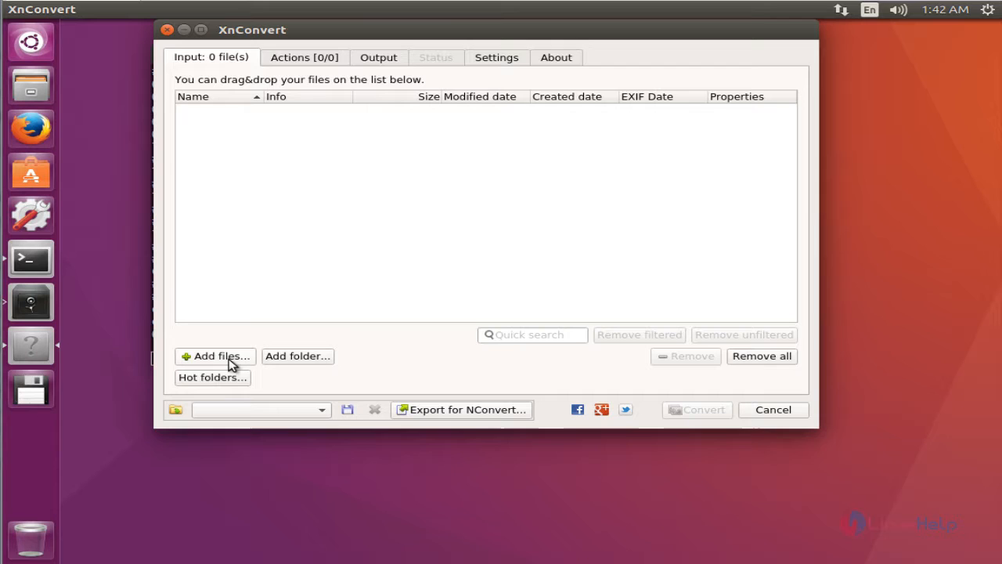
Load Lighthouse.jpg from /home/user1/Pictures and convert it to Lighthouse_result.jpg
left_click(216, 356)
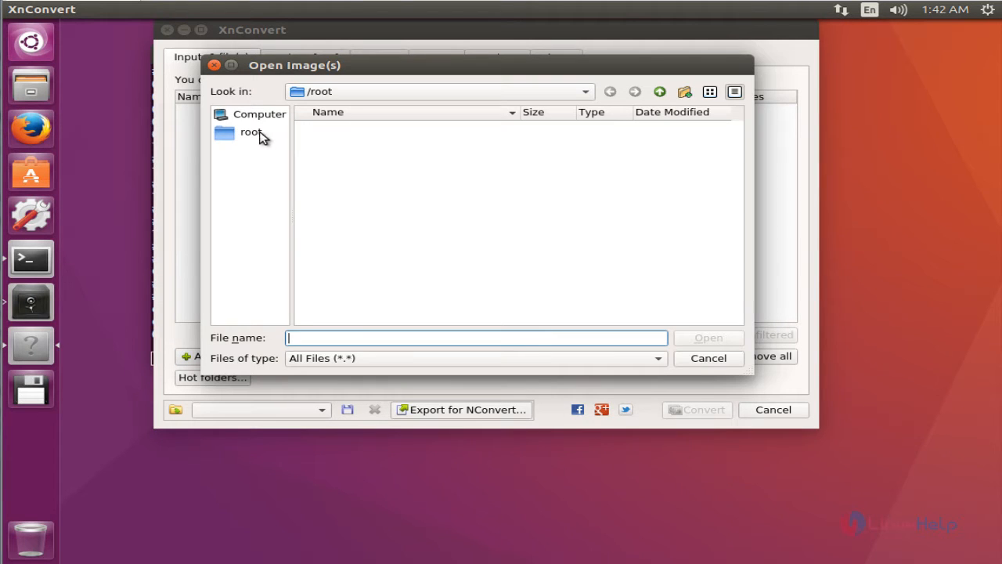
left_click(354, 150)
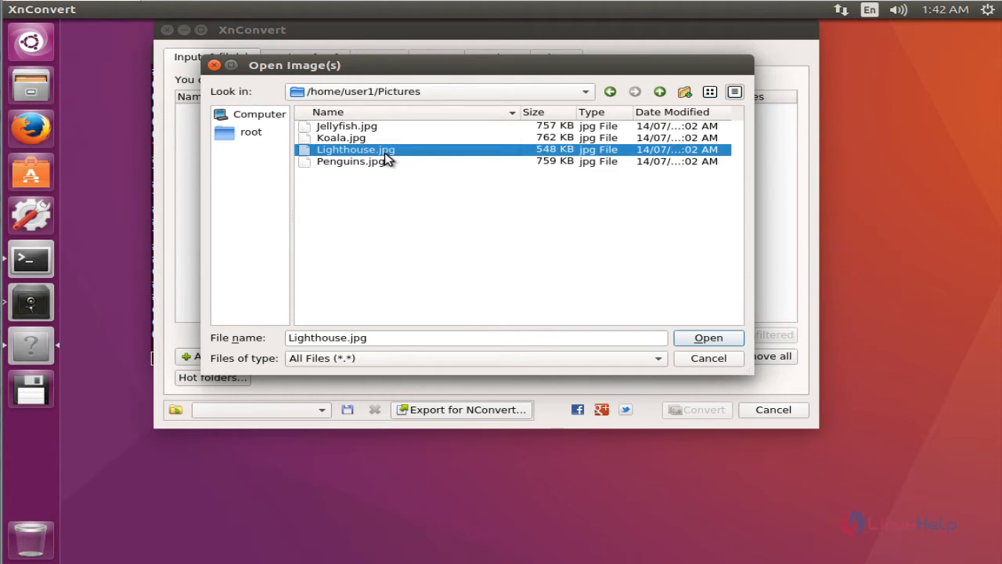
left_click(706, 338)
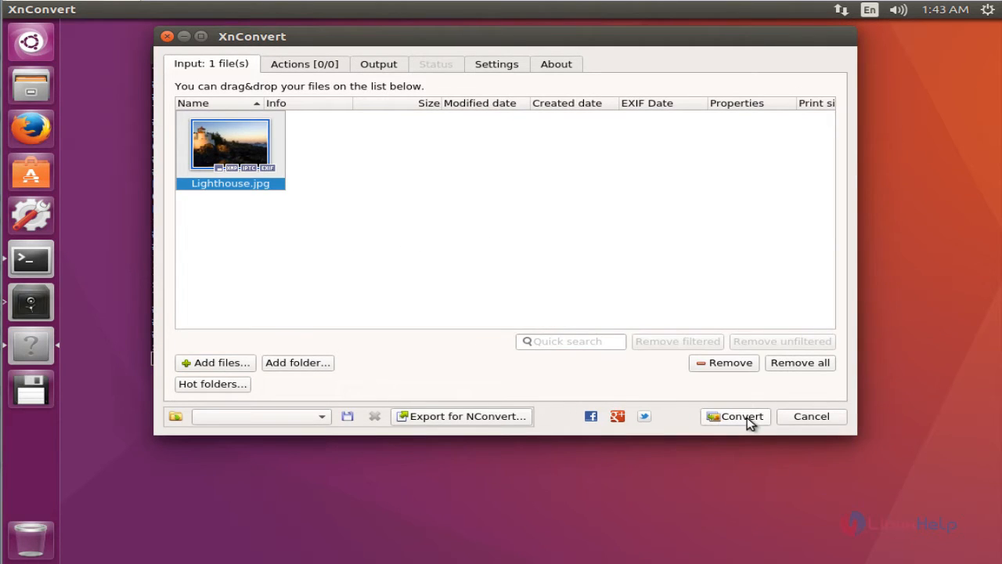
left_click(734, 417)
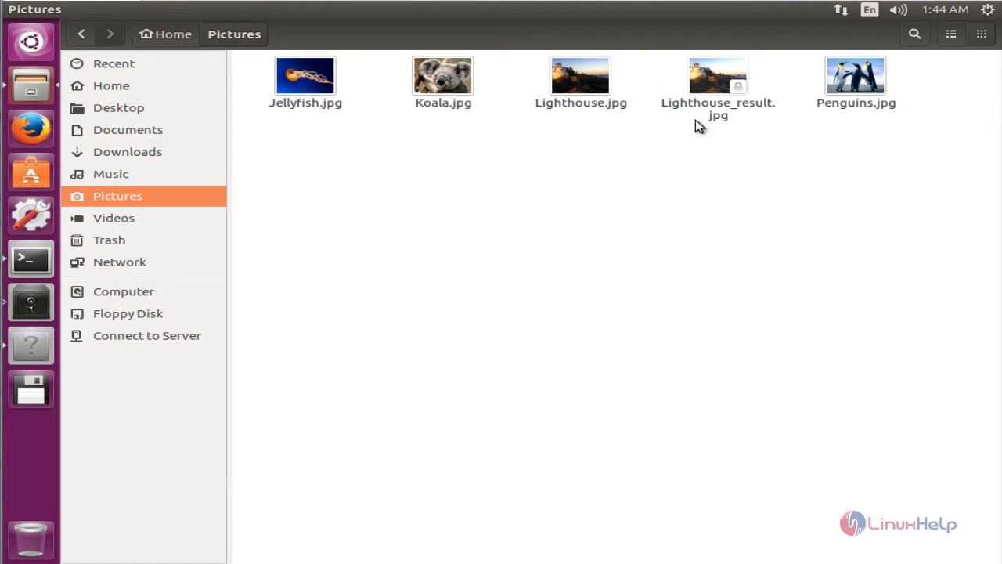
Compare Lighthouse.jpg (561.3 kB) with Lighthouse_result.jpg (114.5 kB), then show XnConvert's About page
left_click(579, 75)
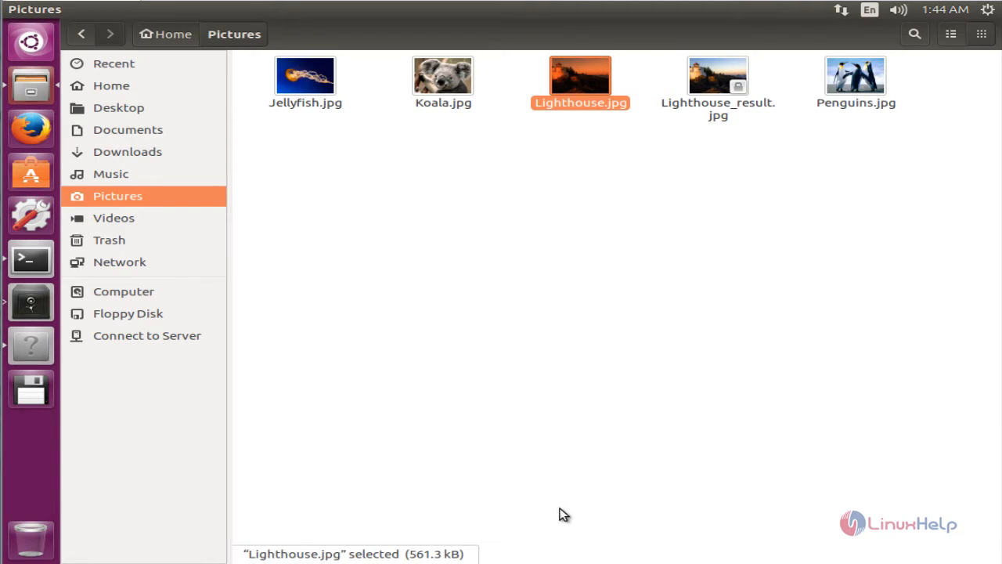
mouse_move(779, 75)
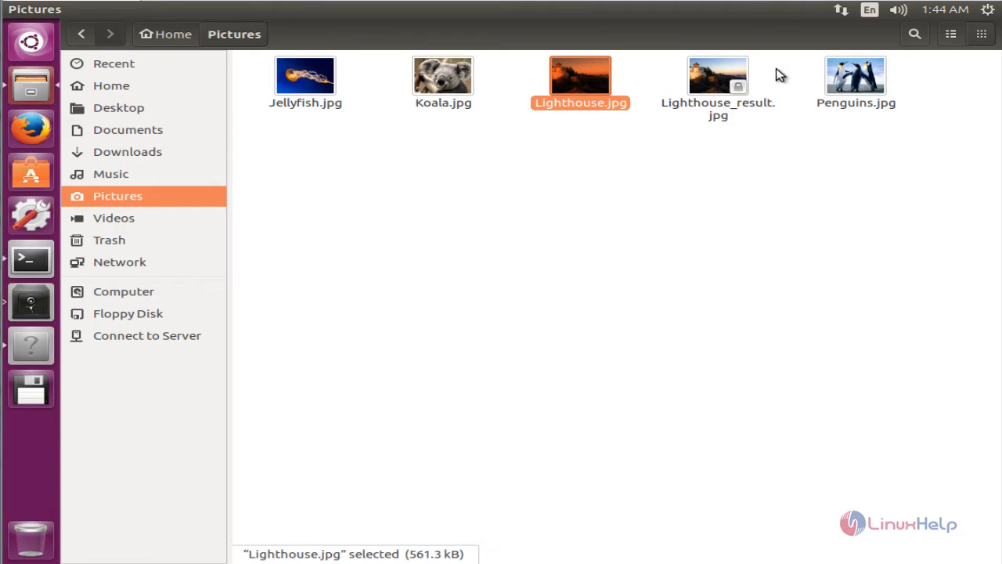
left_click(717, 75)
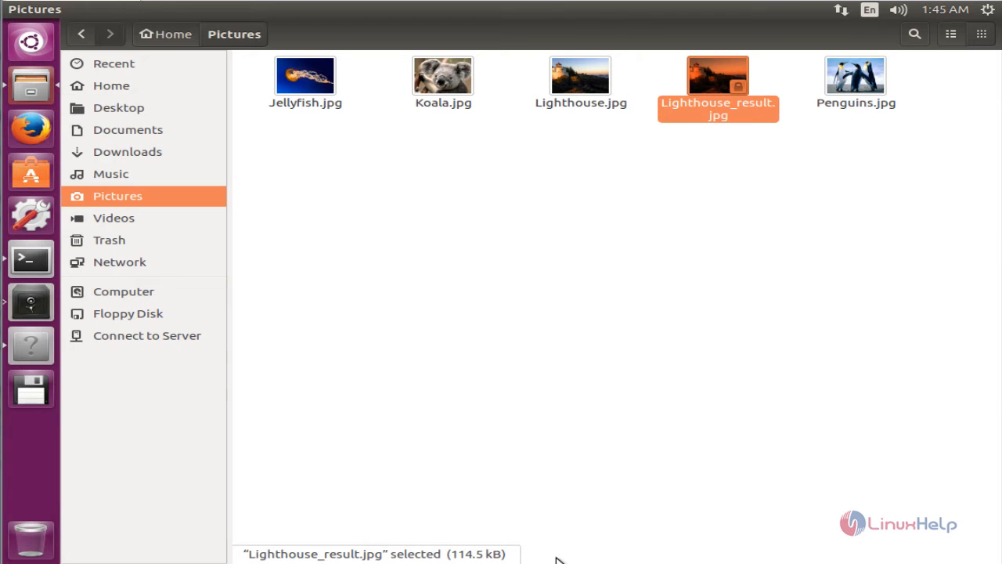
left_click(556, 62)
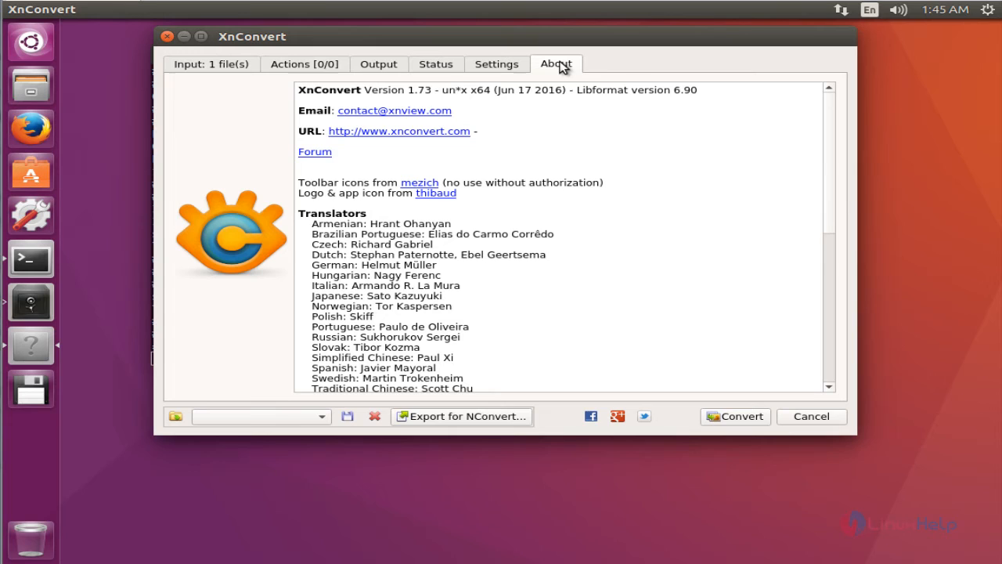
mouse_move(451, 147)
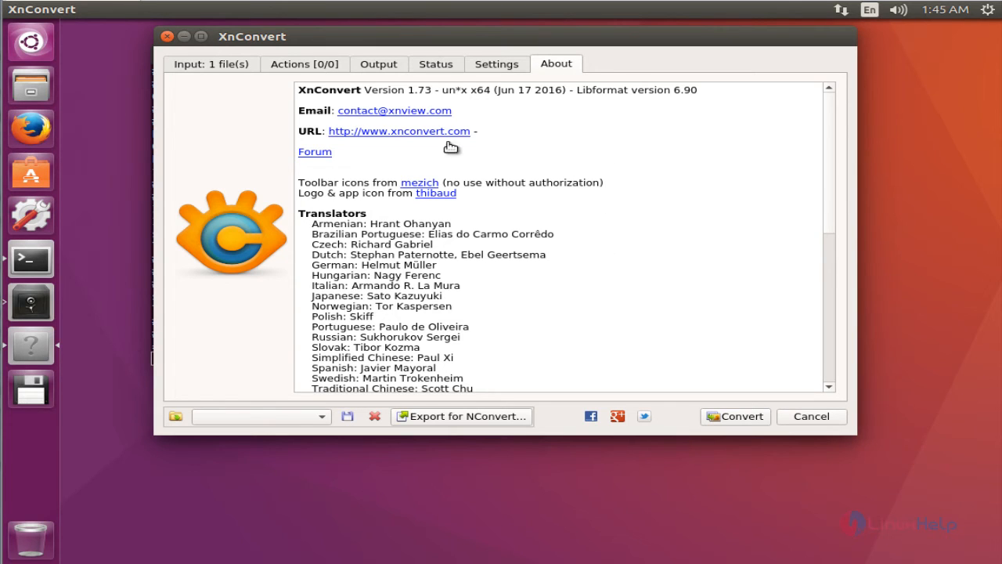
mouse_move(835, 197)
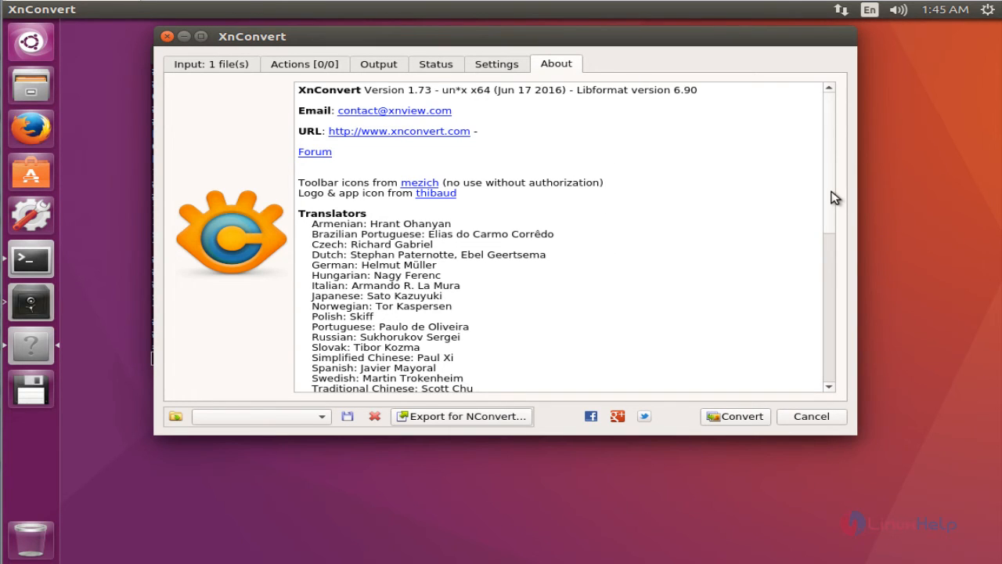